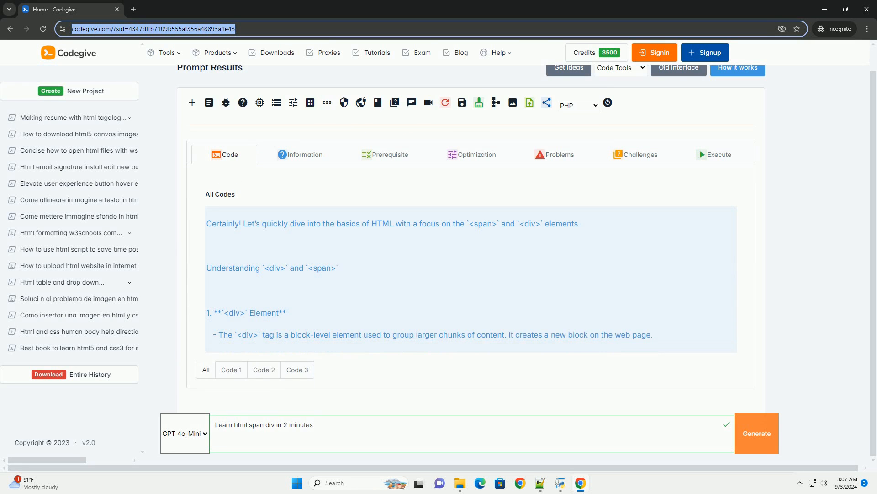
scroll(down, 3)
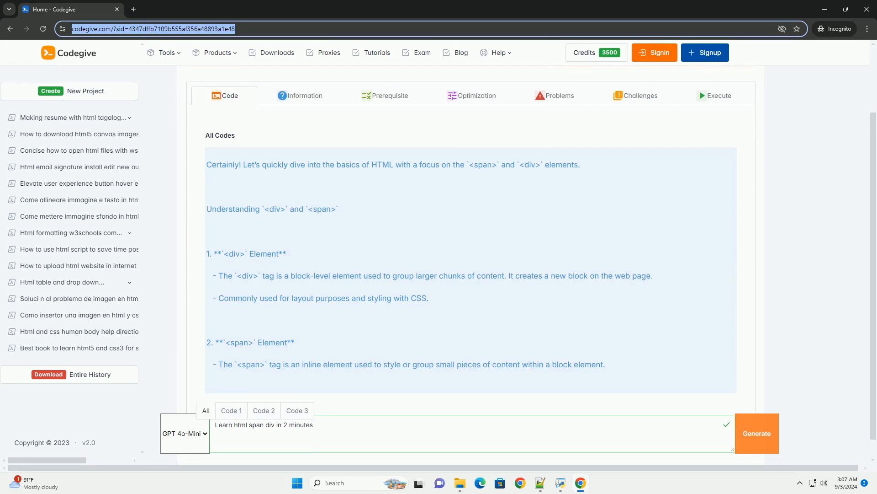
scroll(down, 3)
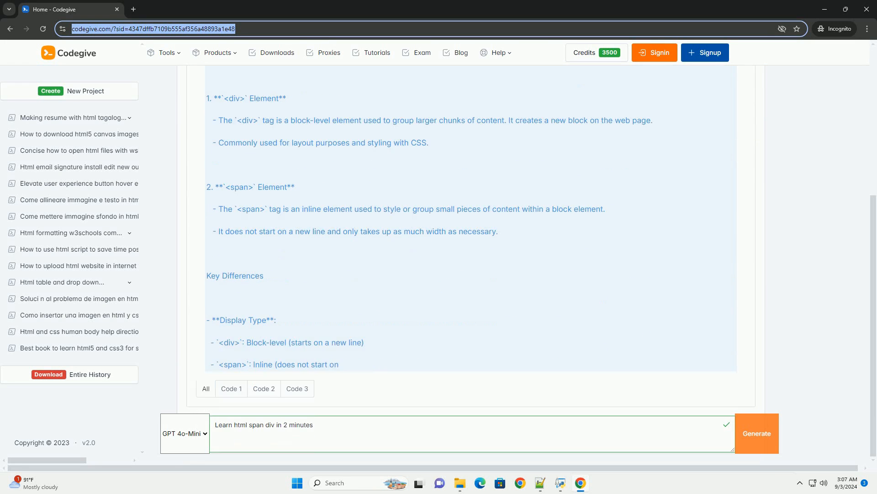
scroll(down, 3)
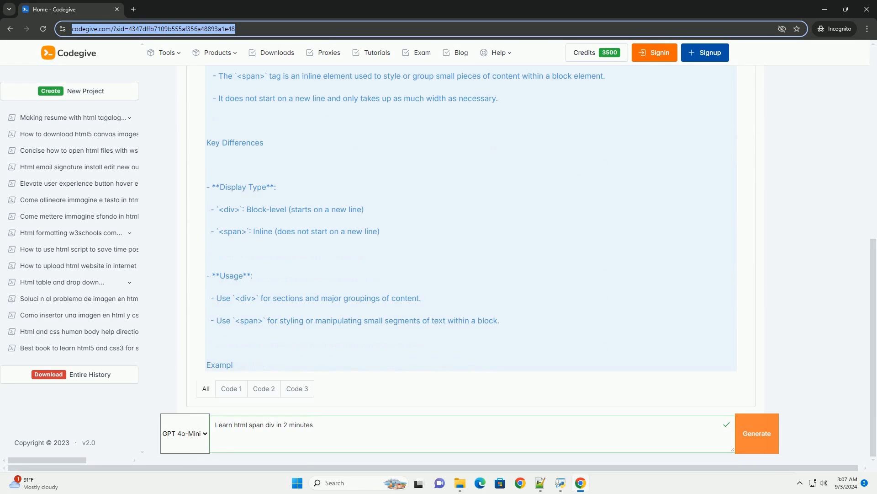
scroll(down, 3)
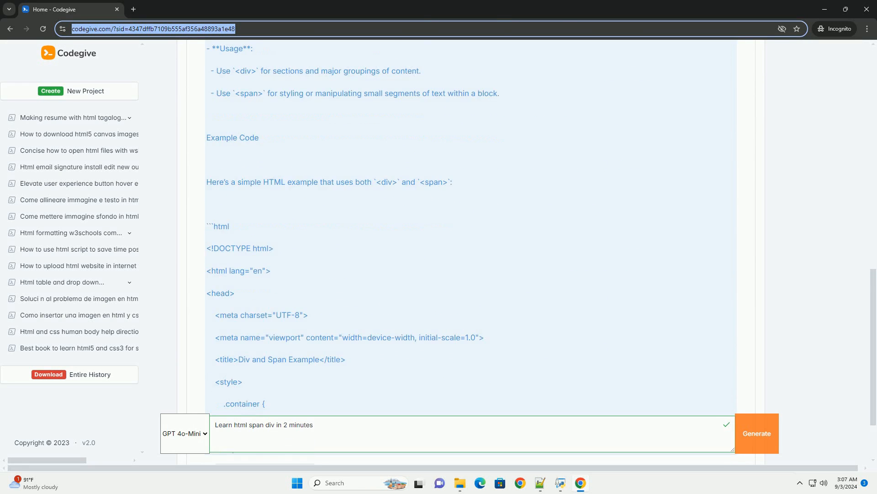
scroll(down, 3)
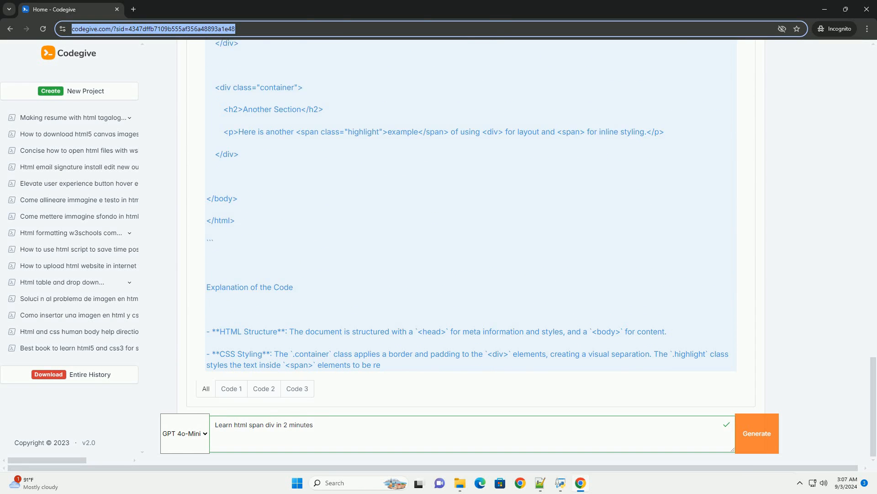
scroll(down, 3)
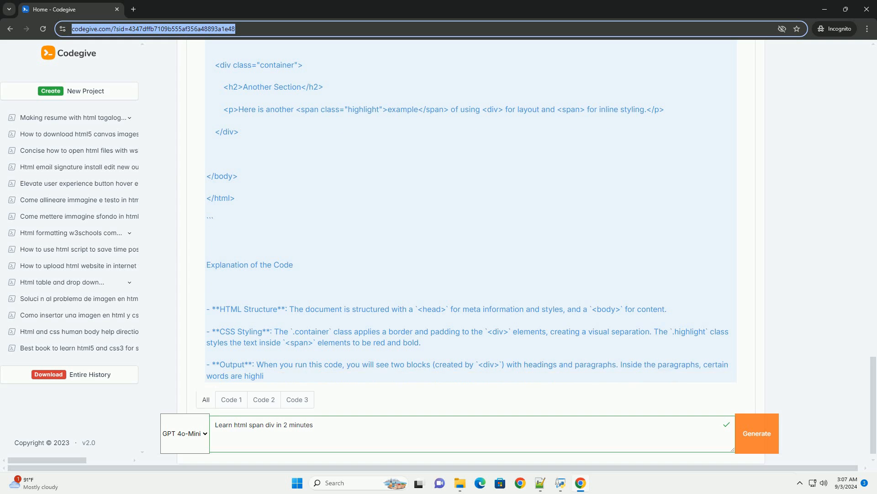
scroll(down, 3)
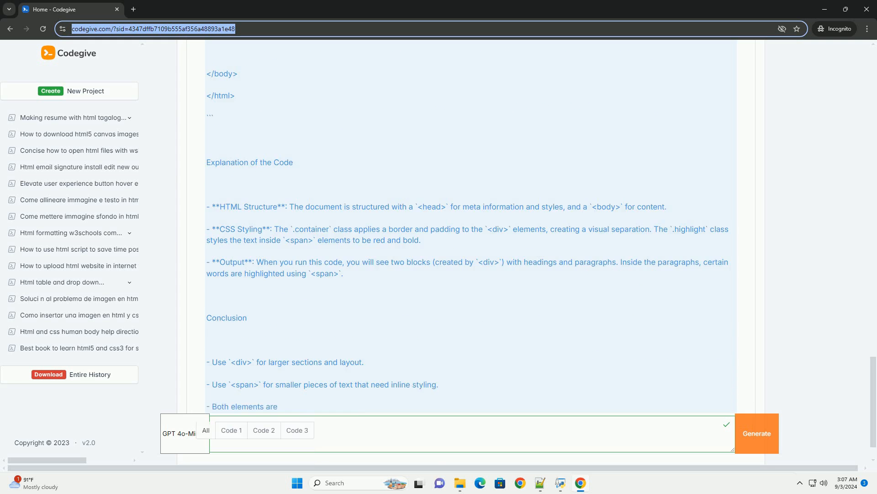